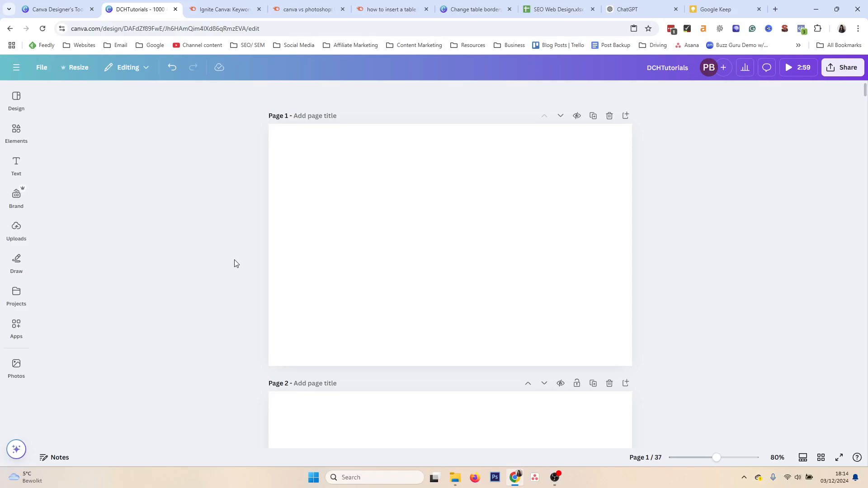
{"action": "mouse_move", "coordinate": [119, 226]}
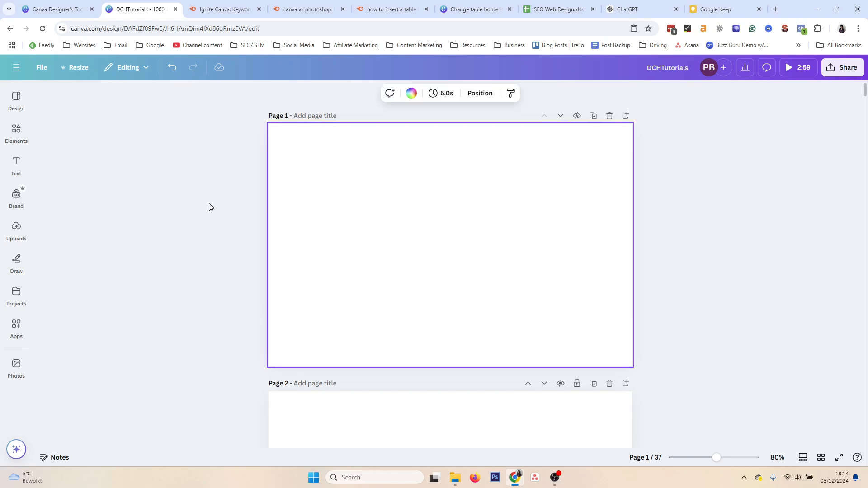
Step: Insert the first ready-made 3-column, 4-row table design onto page 1
{"action": "left_click", "coordinate": [16, 133]}
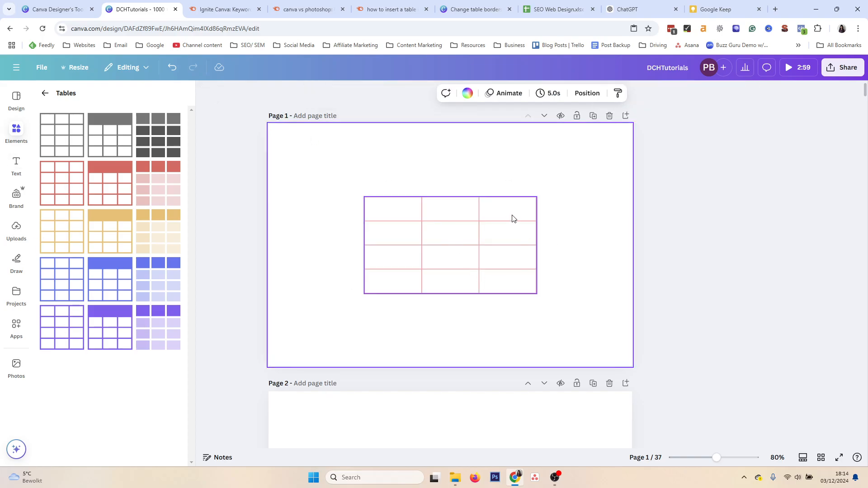
Step: Grow the selected table from 3×4 to a 6×6 grid of rows and columns
{"action": "left_click", "coordinate": [506, 209]}
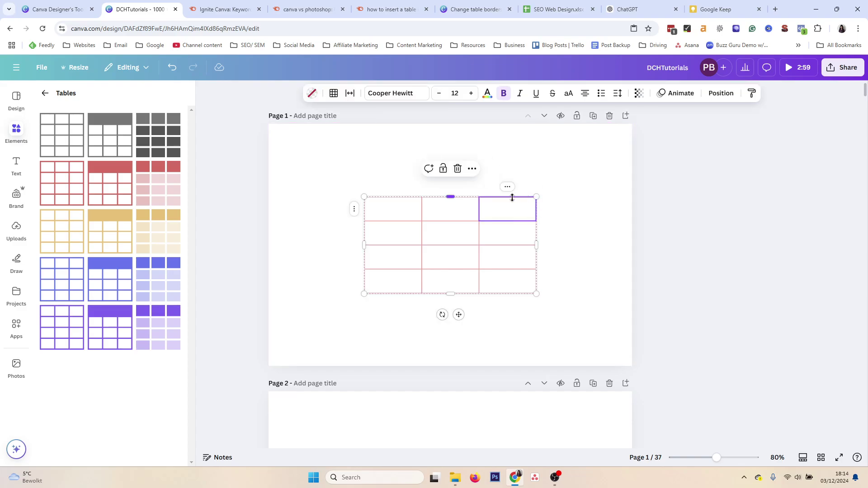
{"action": "left_click", "coordinate": [450, 209]}
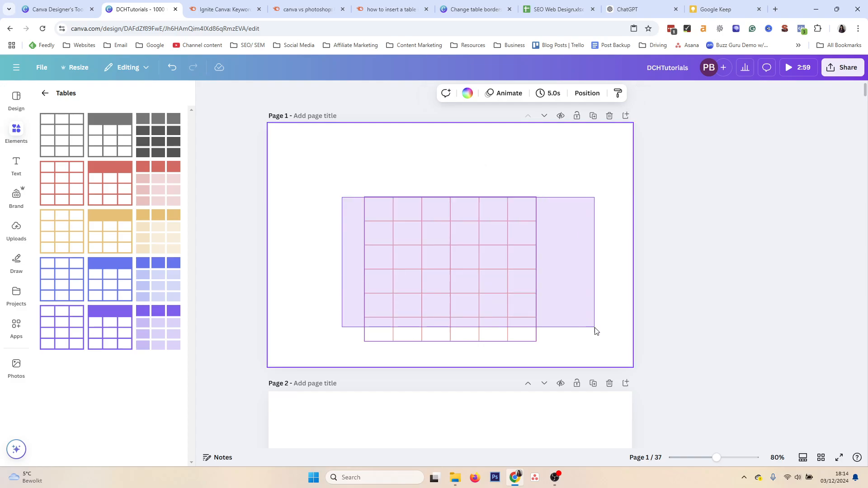
{"action": "left_click", "coordinate": [450, 263]}
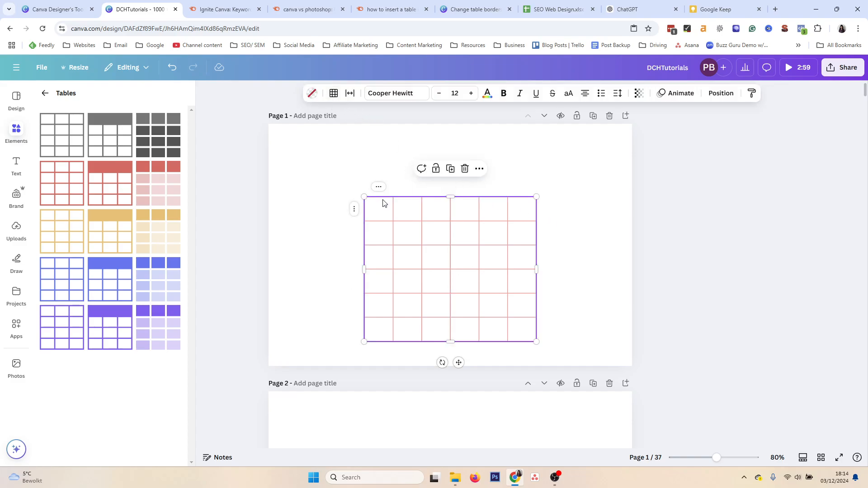
{"action": "left_click", "coordinate": [378, 209]}
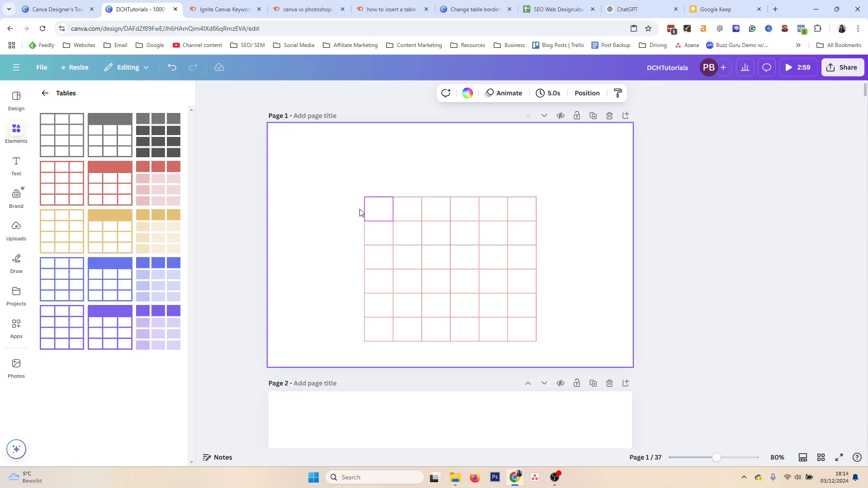
Step: Select the top three rows and set their border colour to black
{"action": "left_click", "coordinate": [378, 209]}
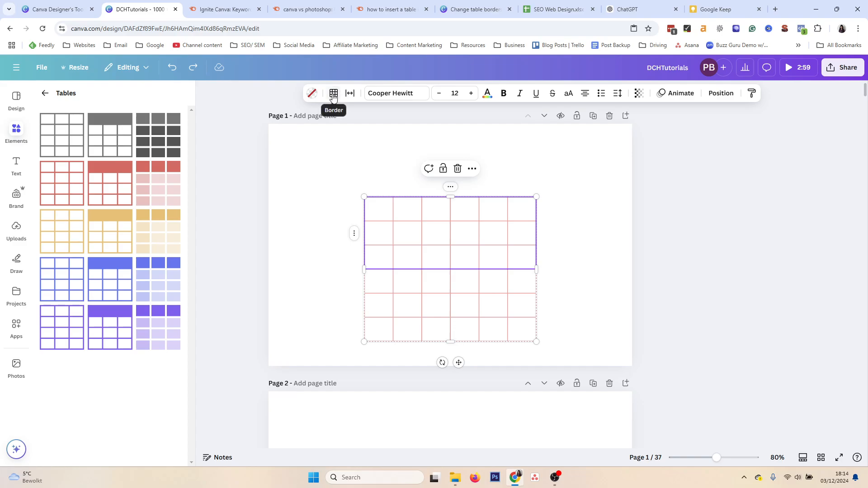
{"action": "left_click", "coordinate": [333, 93]}
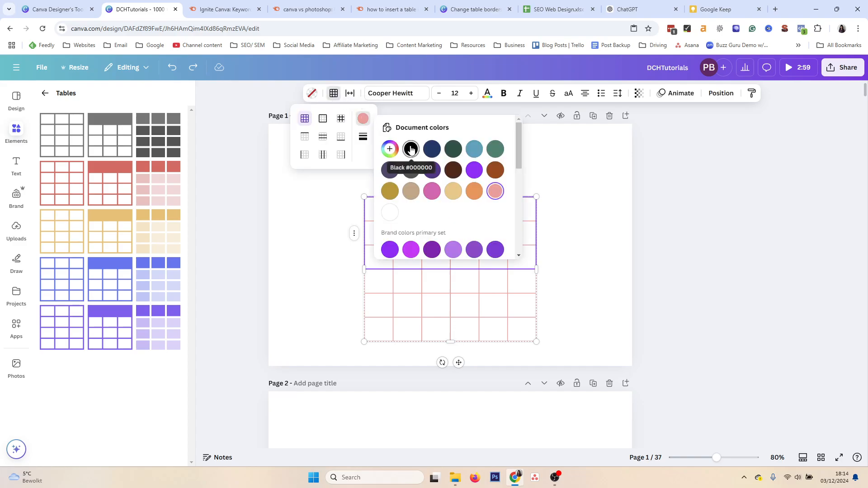
{"action": "left_click", "coordinate": [411, 149]}
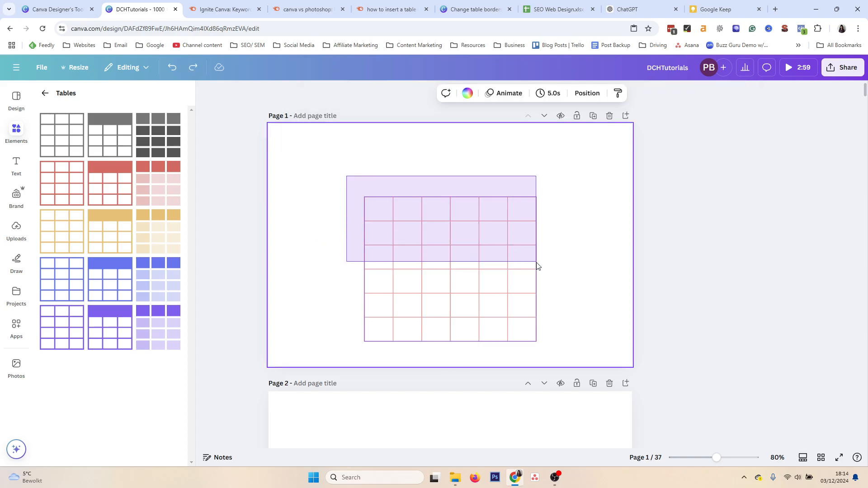
Step: Apply an outline-only black border of weight 4 to the top three rows
{"action": "left_click", "coordinate": [378, 209]}
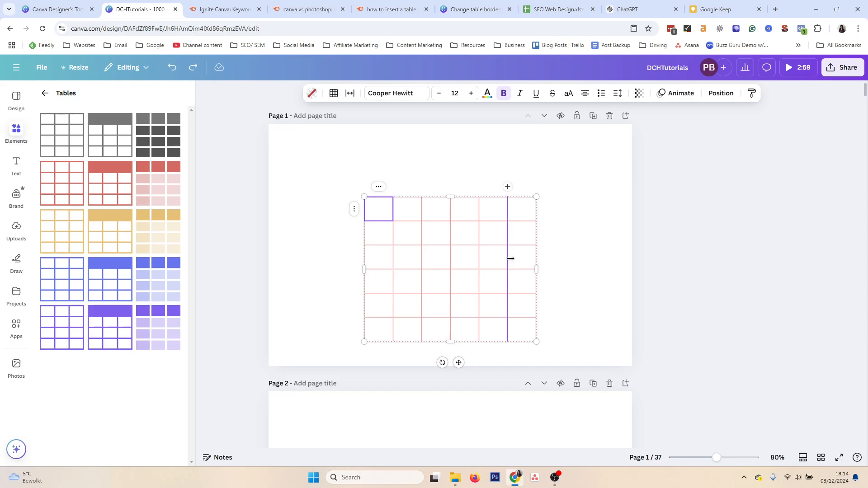
{"action": "left_click", "coordinate": [333, 92]}
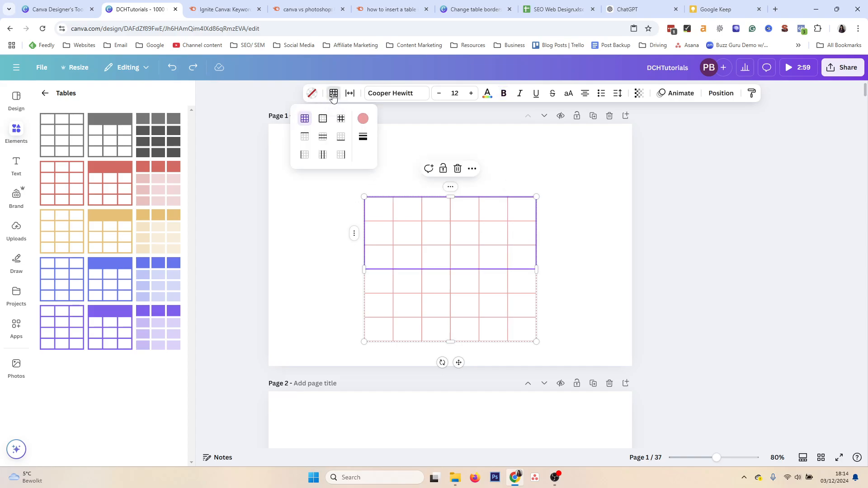
{"action": "left_click", "coordinate": [323, 117]}
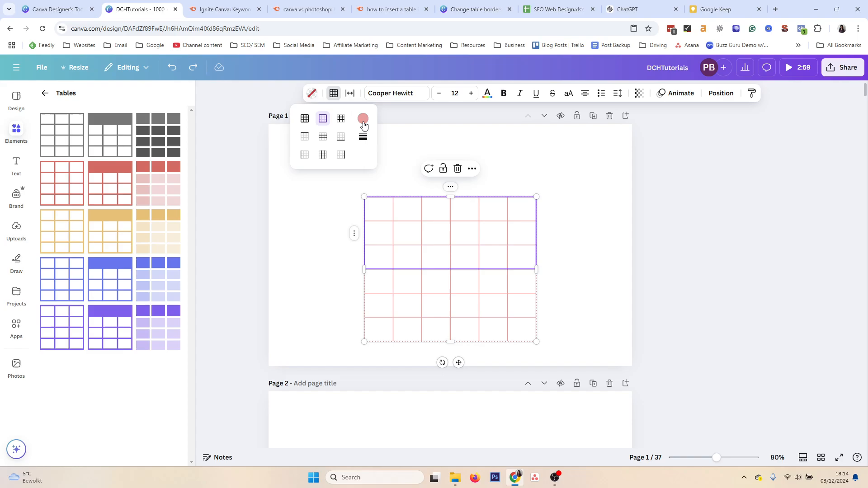
{"action": "left_click", "coordinate": [363, 117]}
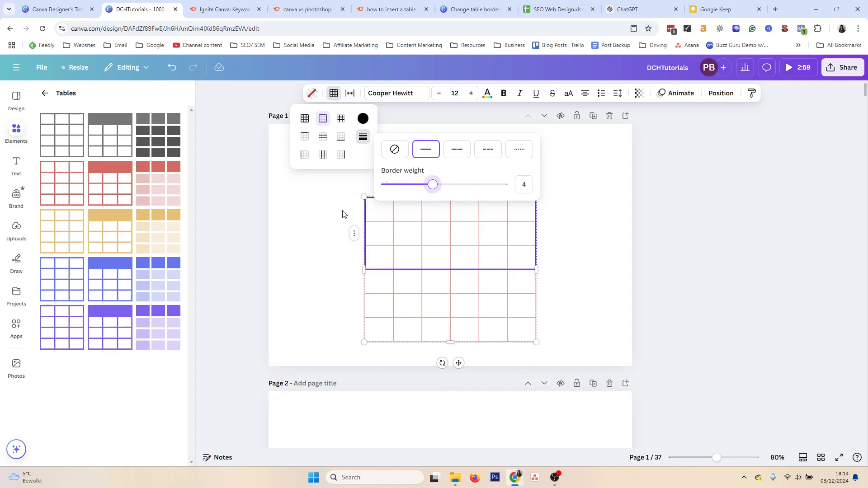
{"action": "left_click", "coordinate": [342, 215]}
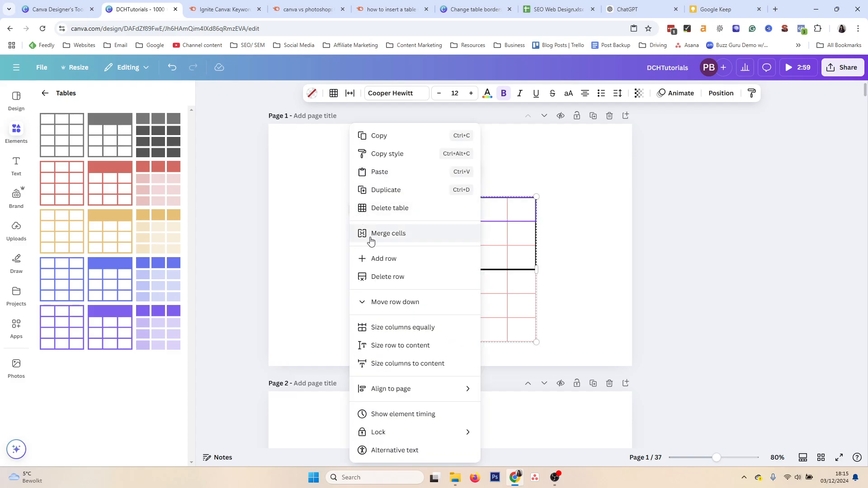
{"action": "mouse_move", "coordinate": [378, 259]}
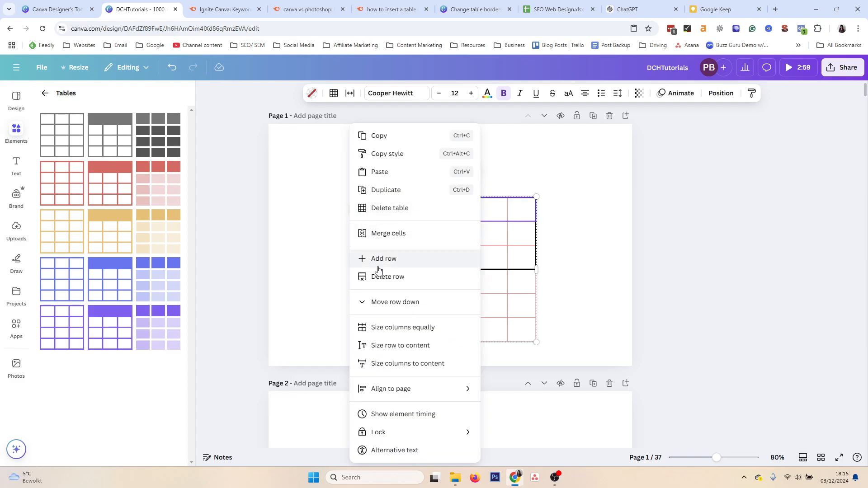
{"action": "mouse_move", "coordinate": [394, 328]}
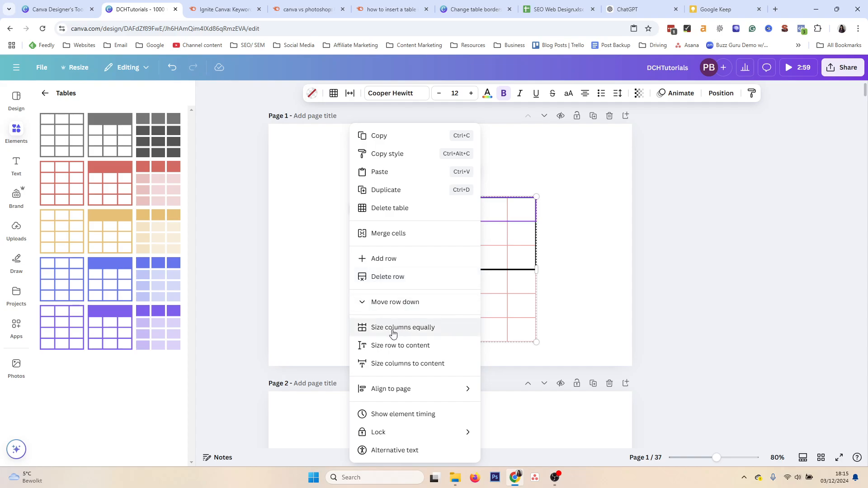
{"action": "mouse_move", "coordinate": [444, 349]}
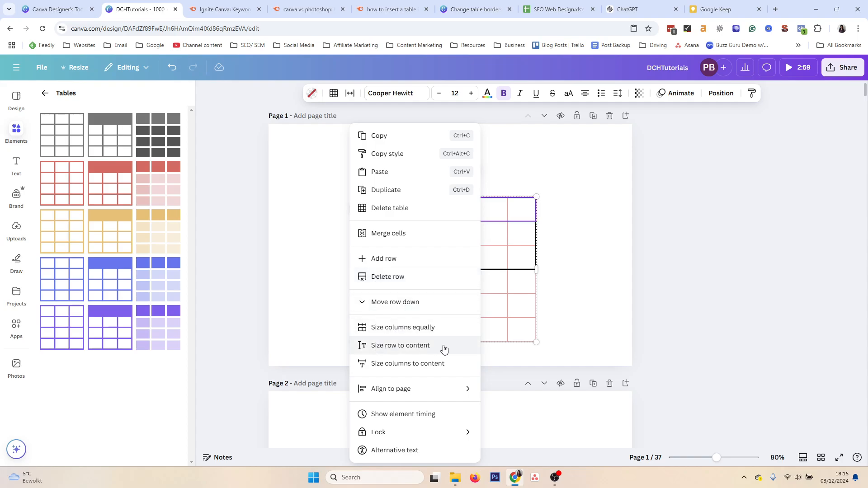
{"action": "mouse_move", "coordinate": [393, 210]}
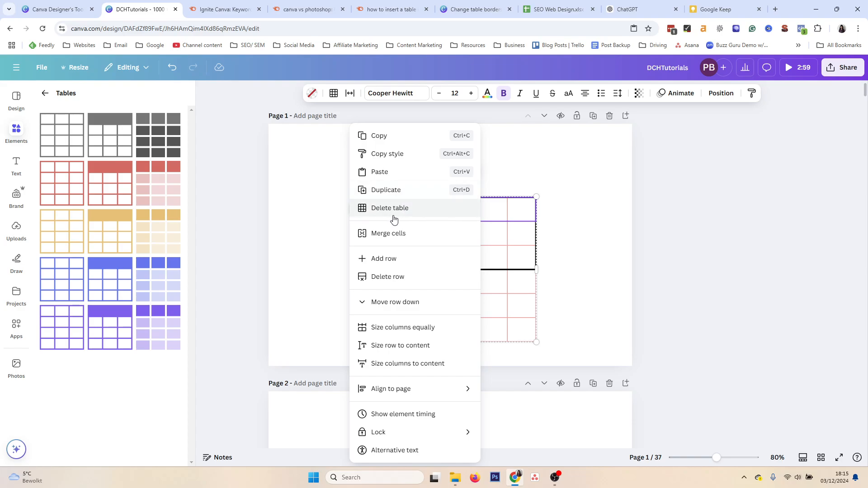
{"action": "mouse_move", "coordinate": [443, 391]}
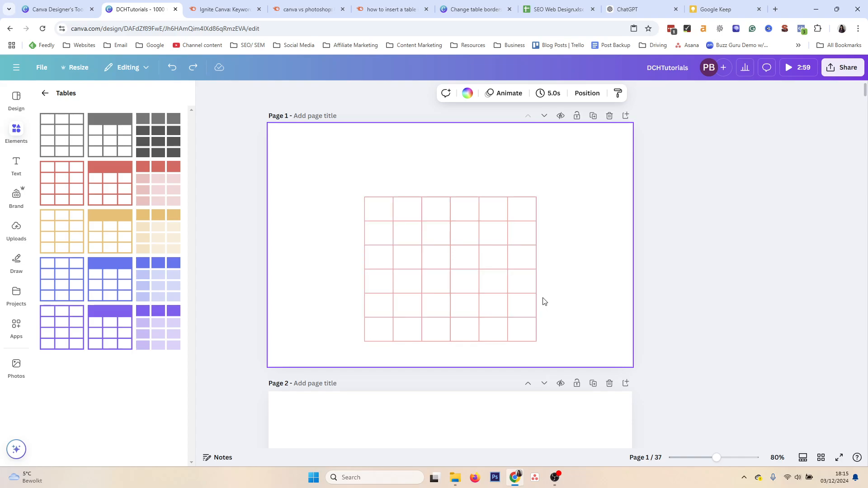
{"action": "mouse_move", "coordinate": [562, 296]}
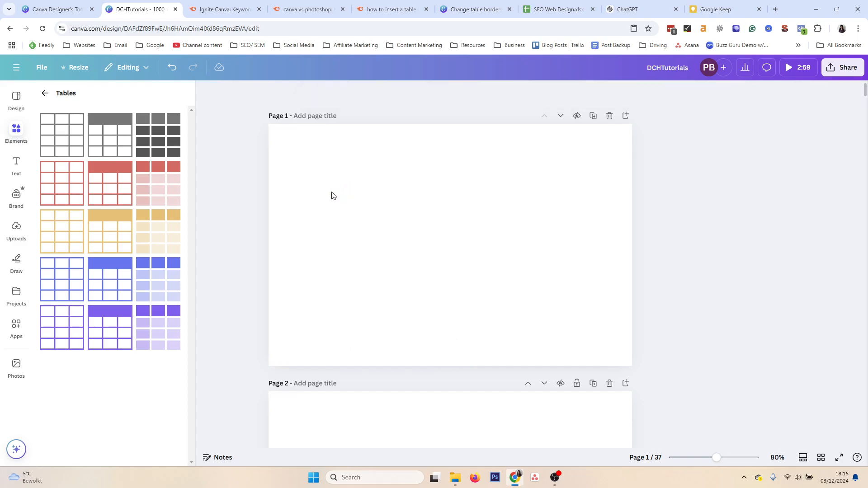
Step: Remove the empty table so page 1 is blank again
{"action": "left_click", "coordinate": [347, 204]}
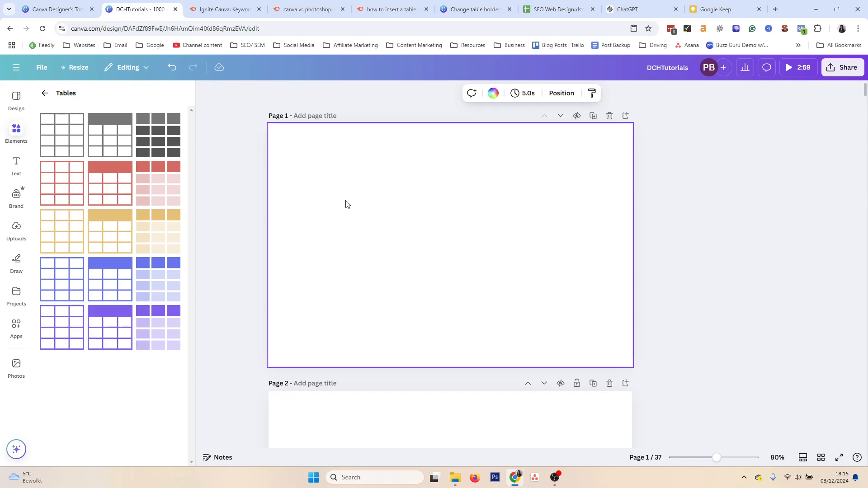
{"action": "mouse_move", "coordinate": [364, 191]}
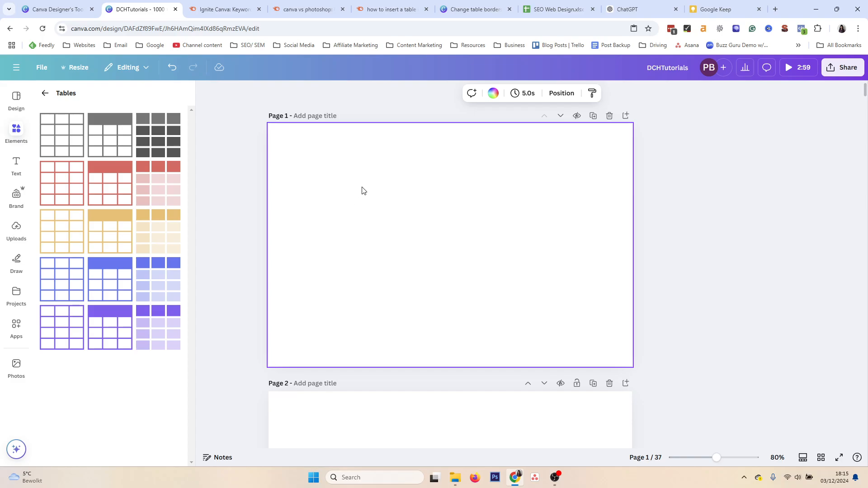
{"action": "mouse_move", "coordinate": [493, 159]}
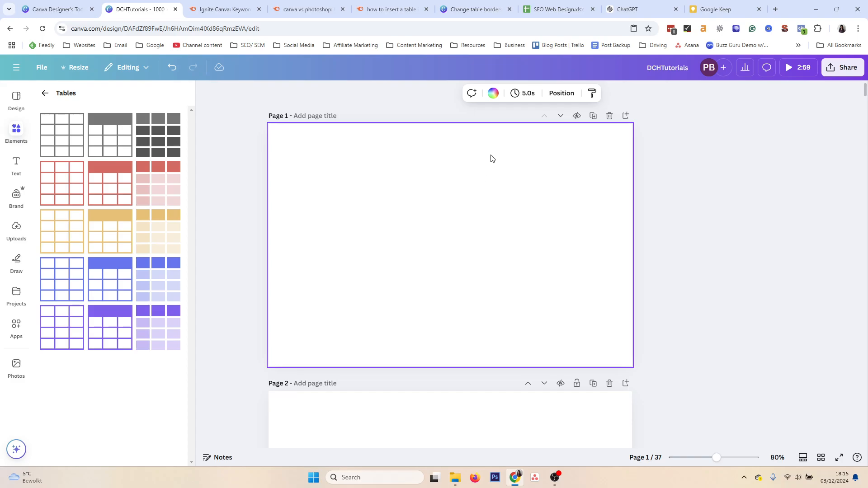
{"action": "mouse_move", "coordinate": [558, 9]}
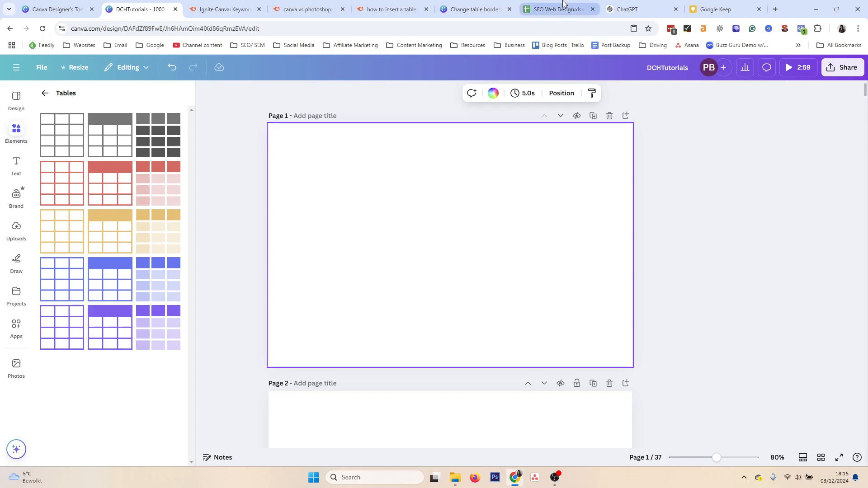
Step: Copy cells A1:I6 (header plus five keyword rows) from the SEO Web Design sheet
{"action": "left_click", "coordinate": [554, 9]}
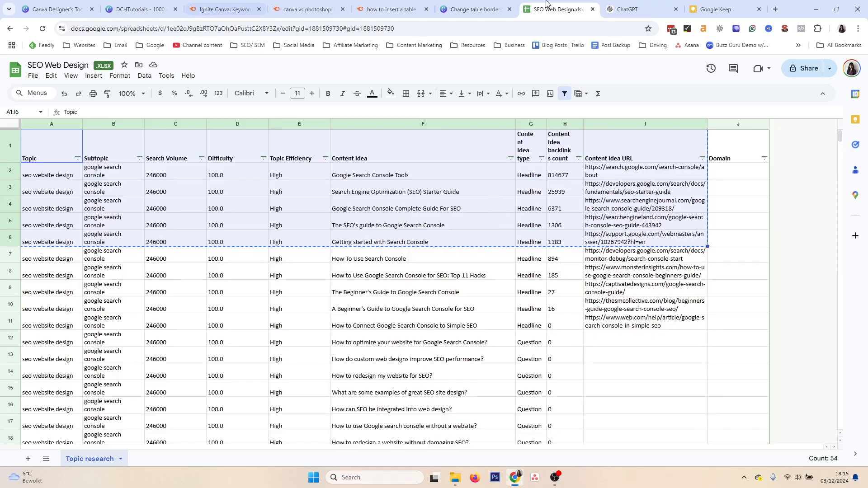
{"action": "left_click", "coordinate": [133, 9]}
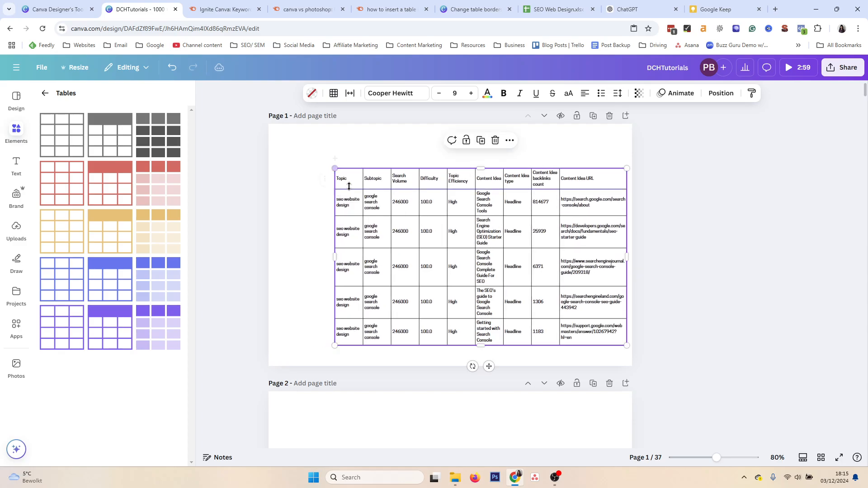
Step: Paste the copied keyword rows onto page 1 as a nine-column bordered table
{"action": "left_click", "coordinate": [657, 248]}
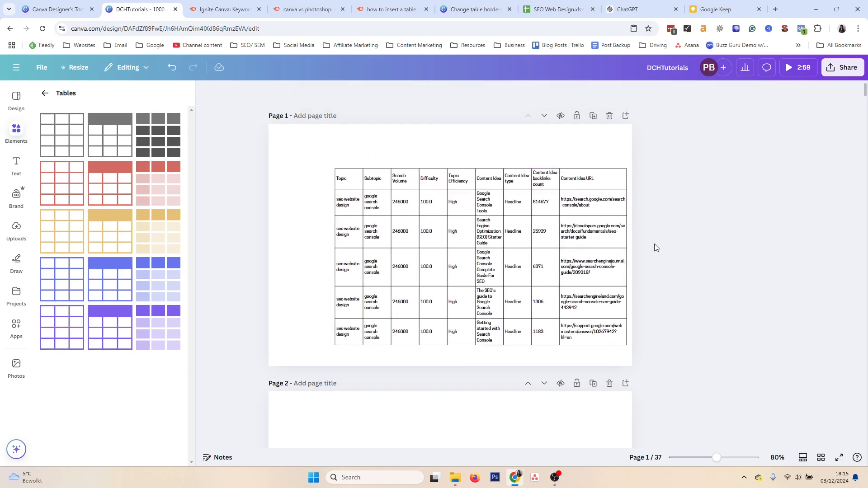
{"action": "left_click", "coordinate": [482, 250]}
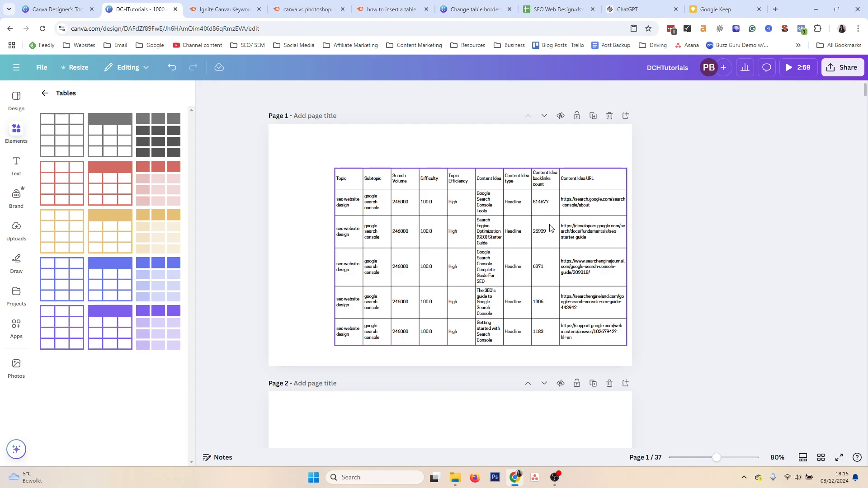
{"action": "mouse_move", "coordinate": [555, 315]}
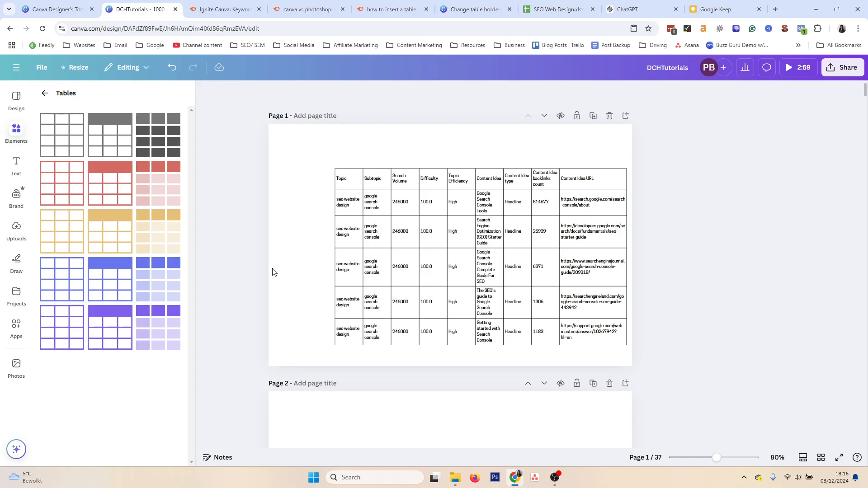
{"action": "mouse_move", "coordinate": [275, 250]}
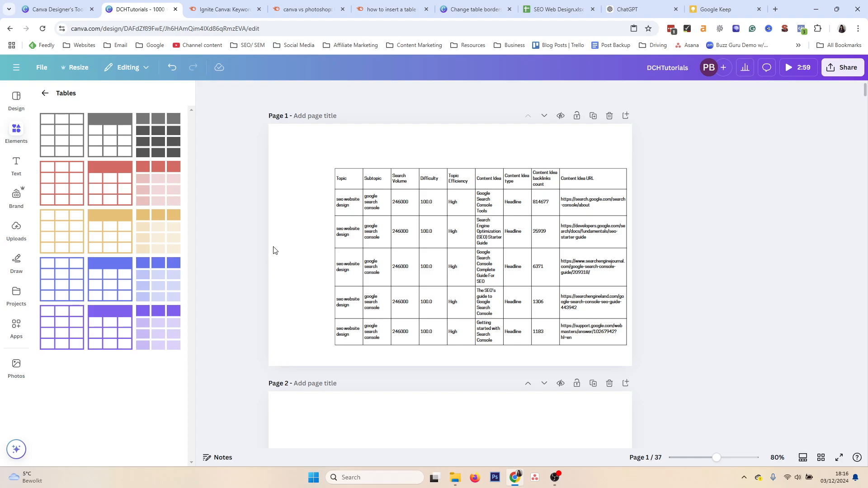